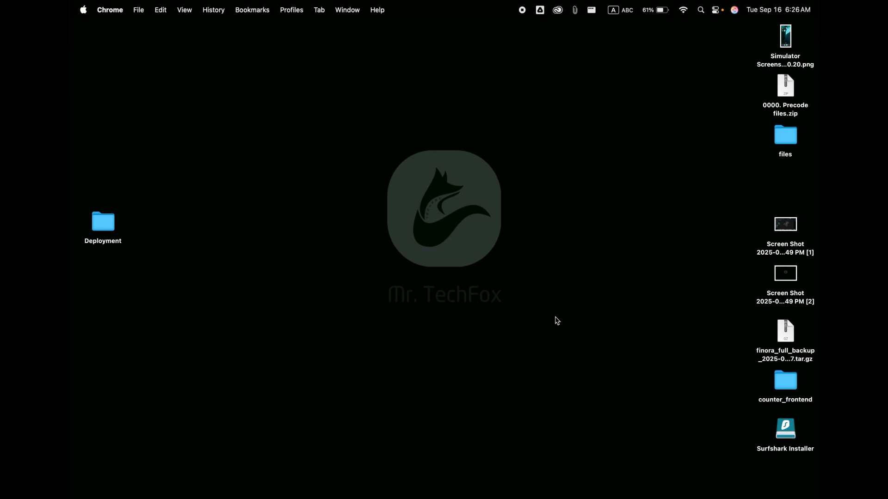
- Search Spotlight for 'terminal'
key("cmd+space")
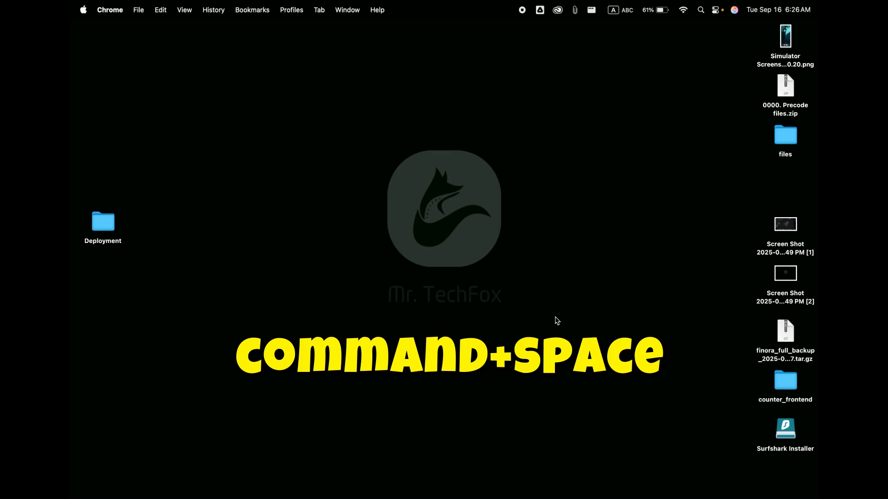
type("terminal")
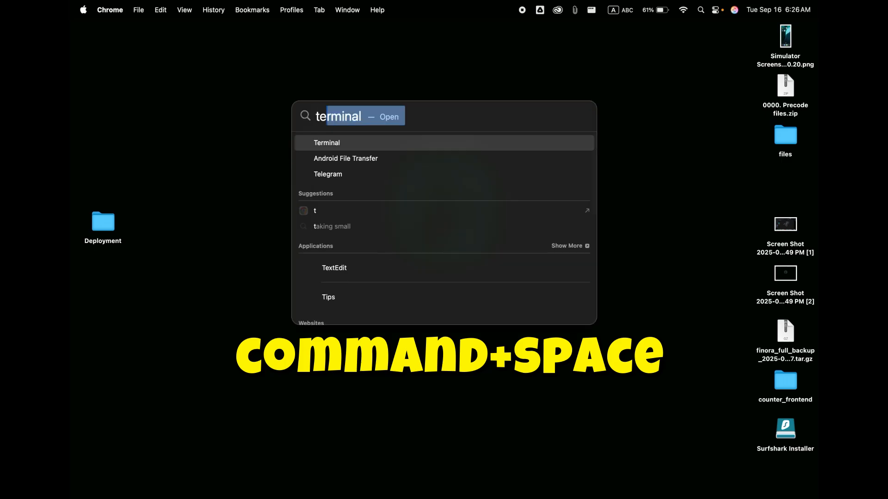
- Launch Terminal, reposition its window, and run 'flutter doctor'
key("Return")
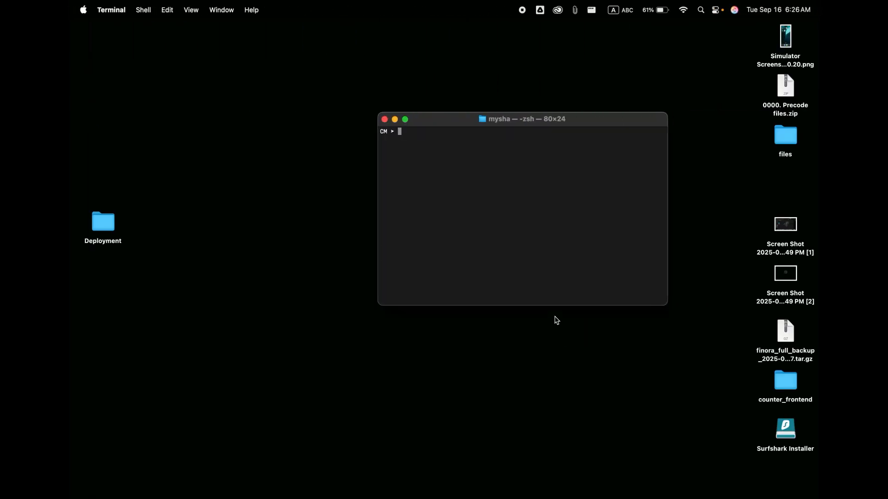
left_click_drag(523, 119, 499, 128)
type("f")
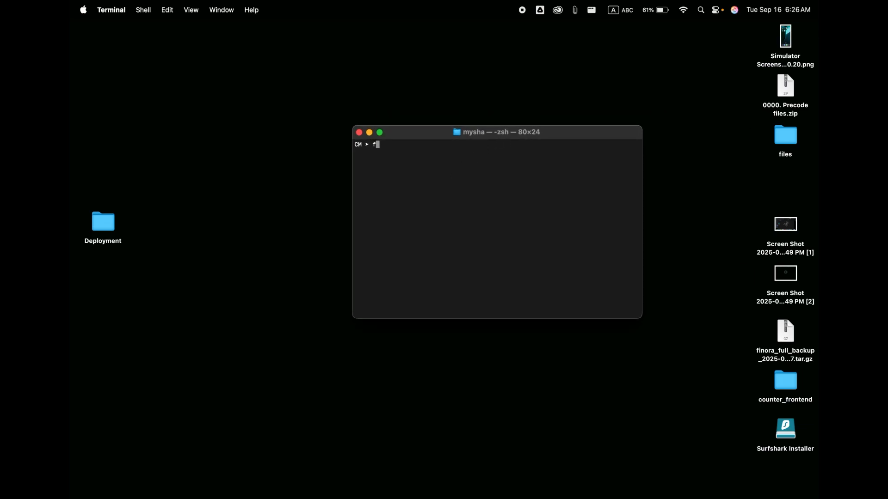
type("lutter doctor")
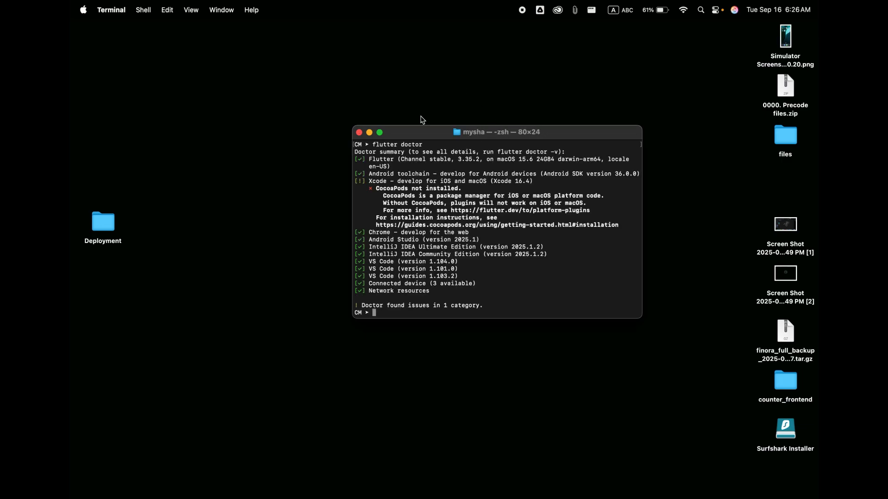
mouse_move(424, 194)
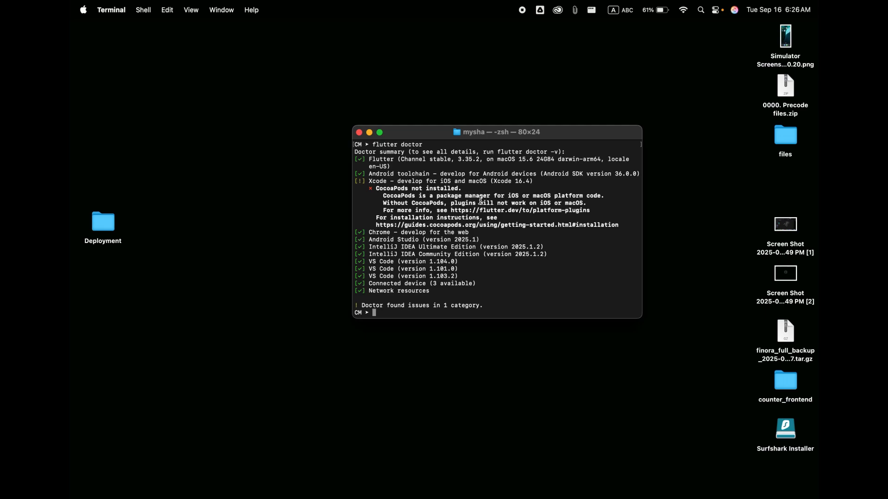
mouse_move(539, 155)
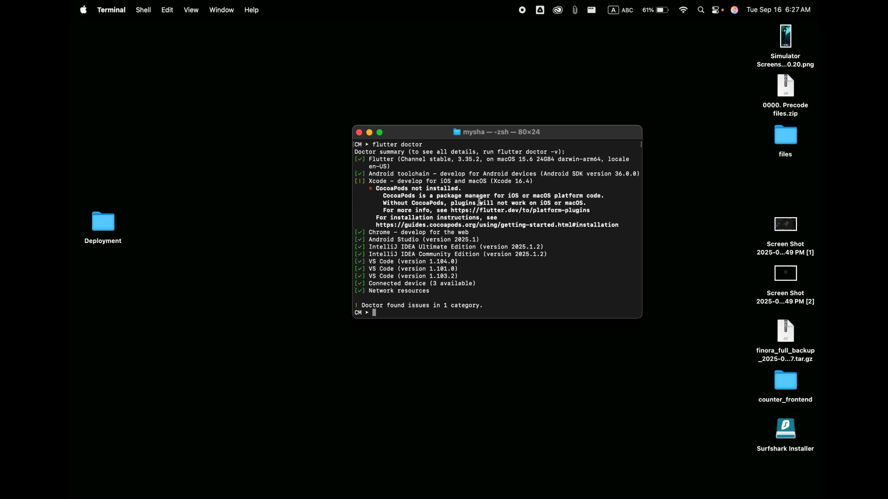
mouse_move(535, 484)
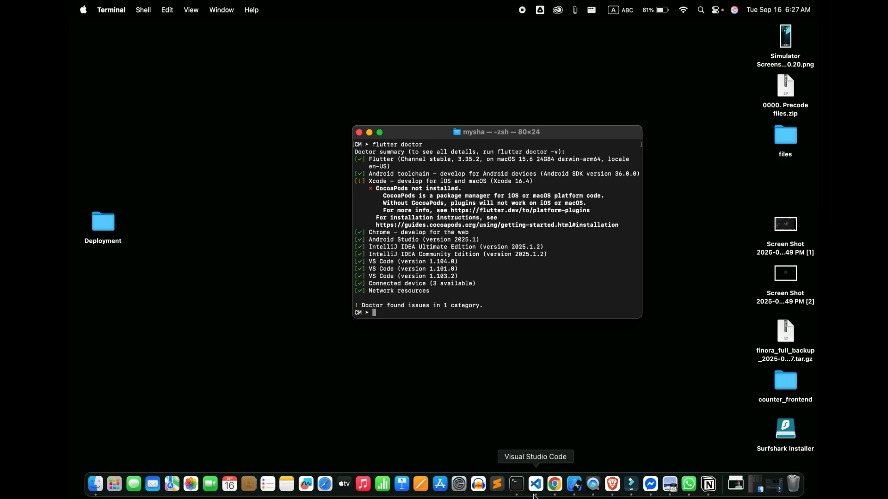
- Open the Homebrew/brew GitHub result in Chrome and scroll down the repository page
left_click(554, 484)
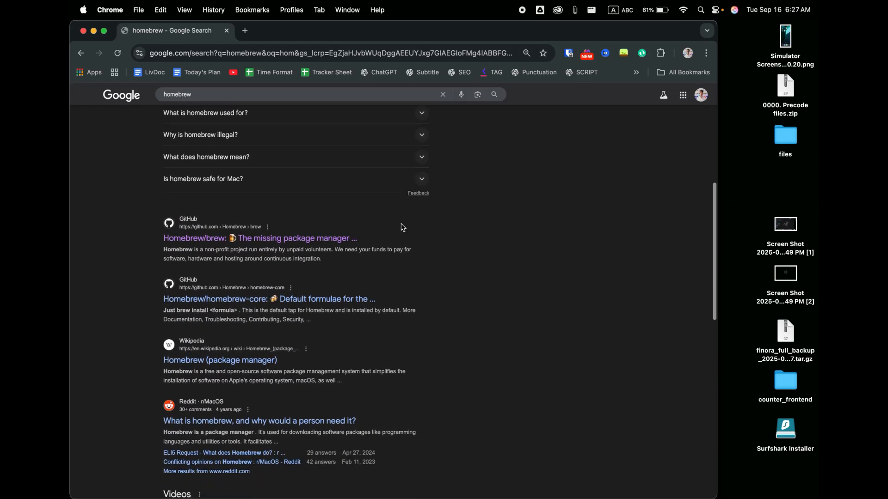
mouse_move(241, 239)
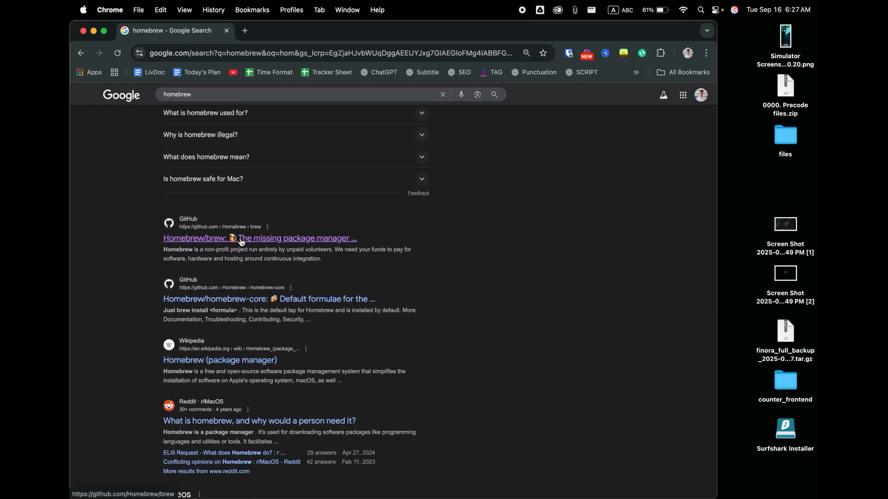
left_click(259, 237)
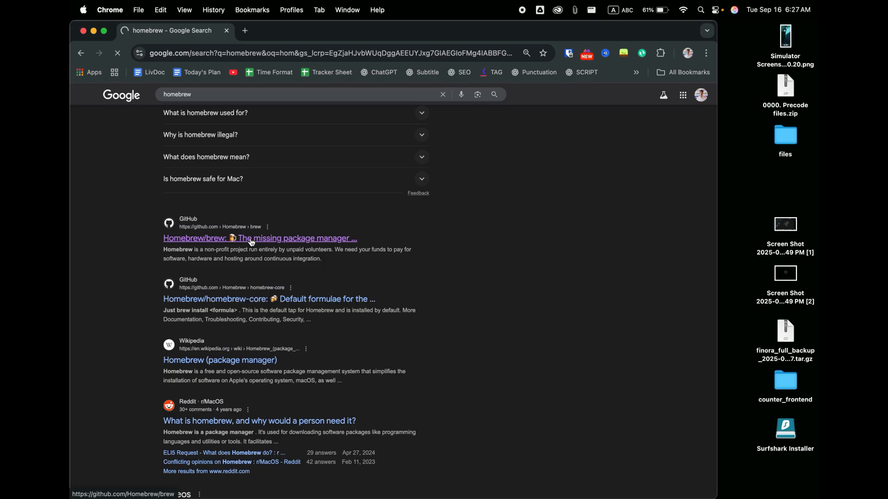
left_click(260, 237)
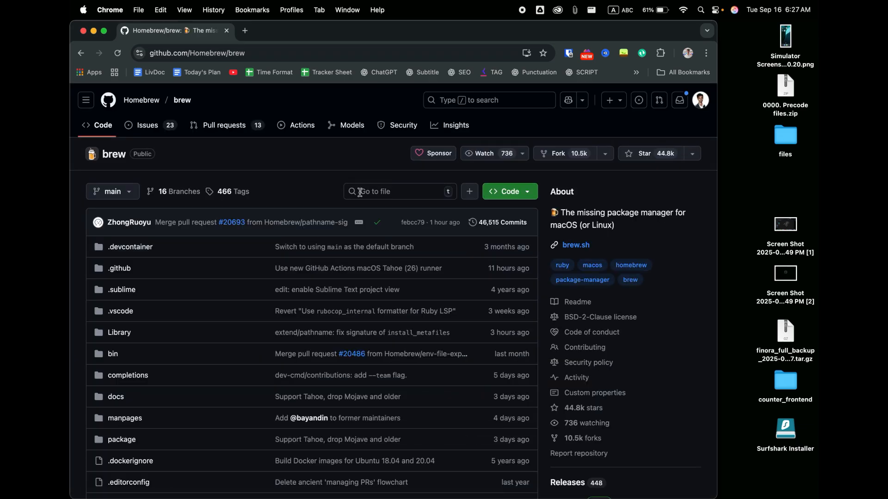
scroll("down", 3)
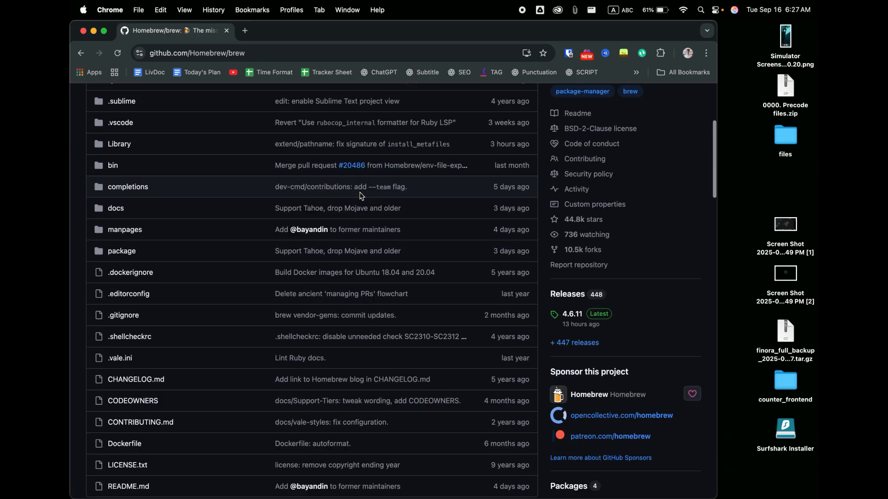
scroll("down", 3)
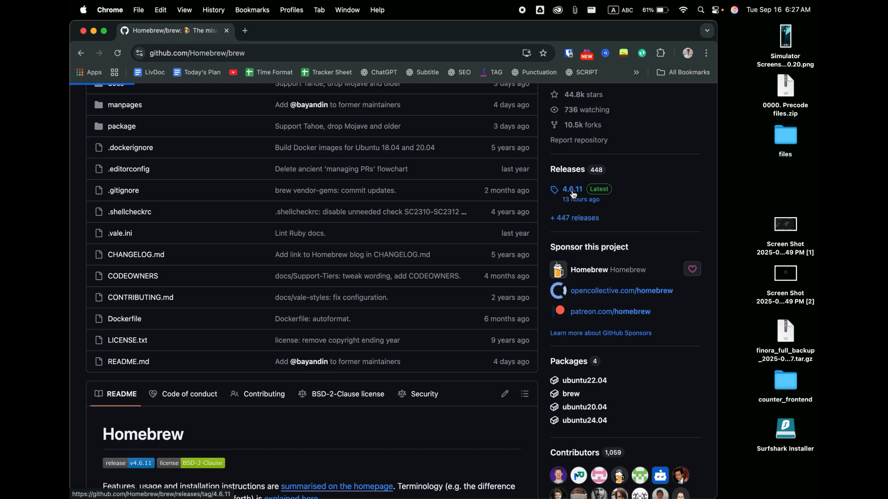
- Download Homebrew-4.6.11.pkg from the latest 4.6.11 release assets
left_click(572, 189)
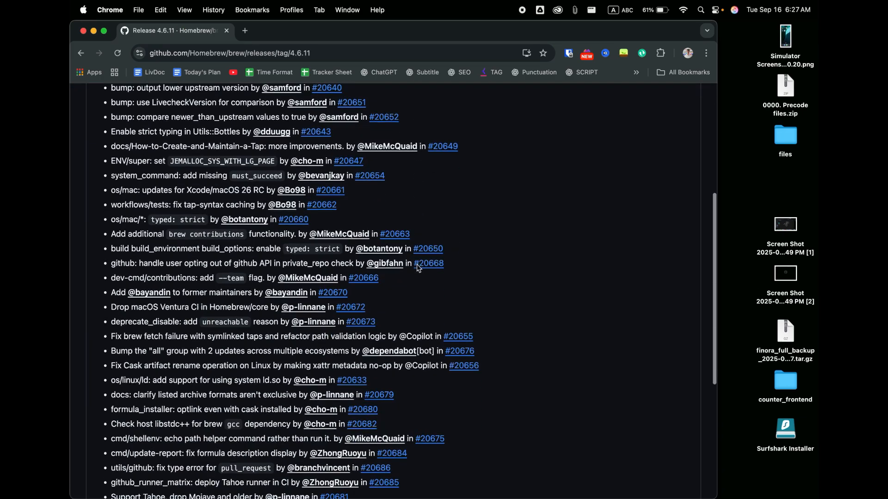
scroll("down", 3)
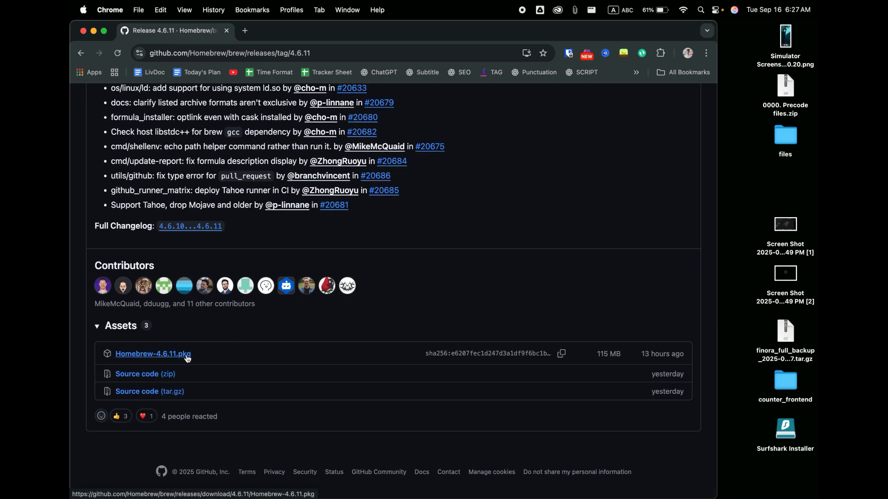
left_click(152, 354)
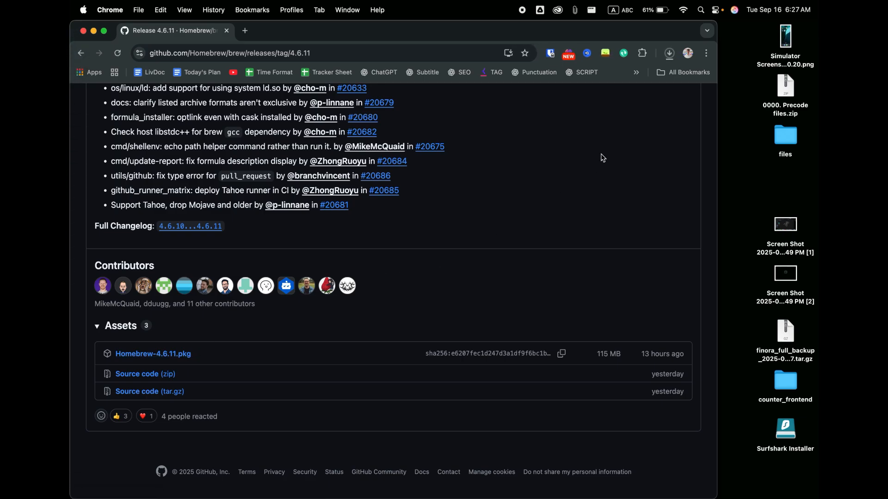
left_click(669, 53)
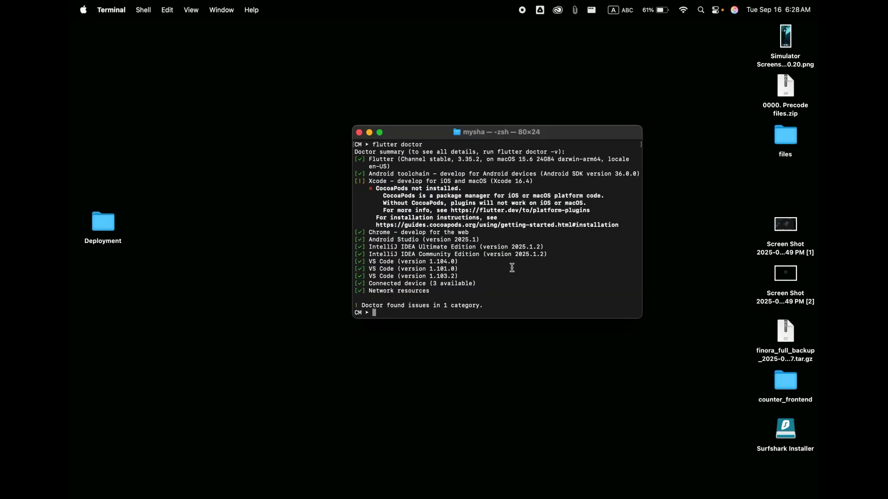
- Run brew --version showing Homebrew 4.6.10, then start typing 'brew install cocoapods'
type("brew --version")
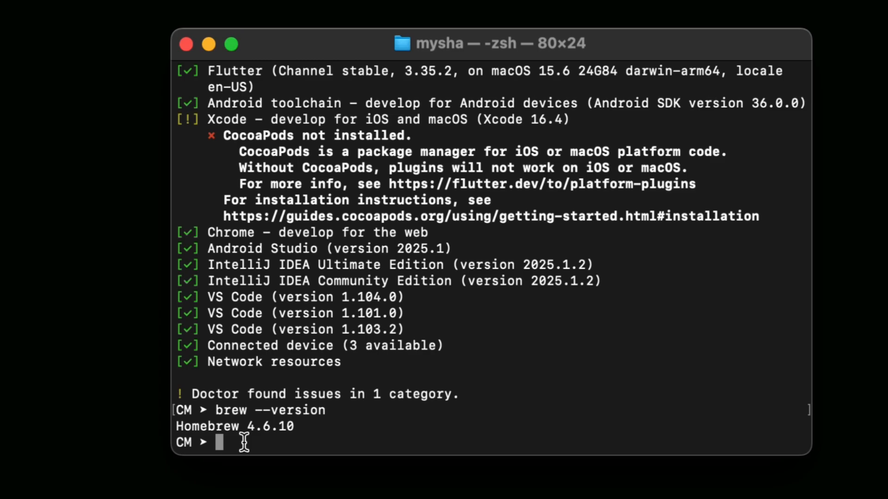
type("brew install c")
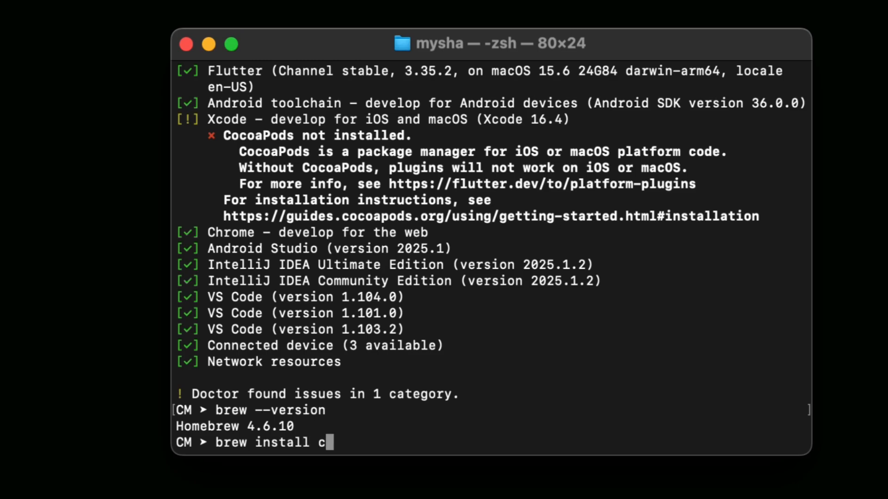
- Install cocoapods via brew and verify 'pod --version' reports 1.16.2
type("ocoapods")
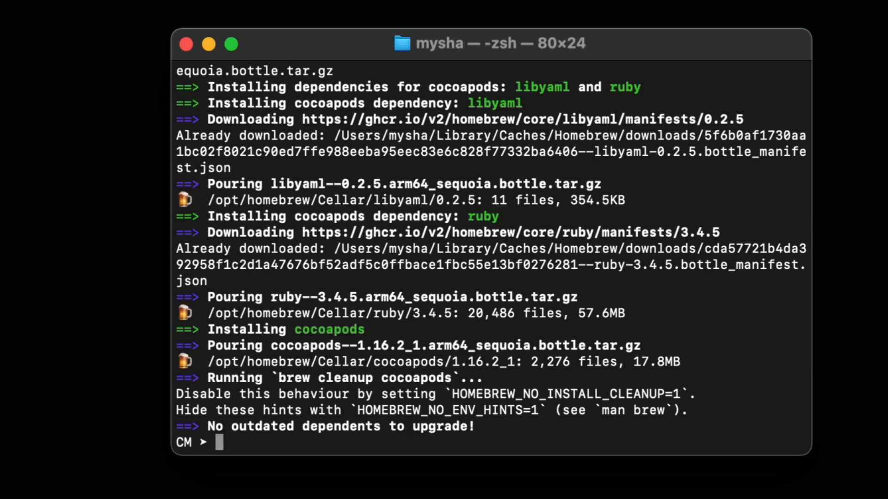
mouse_move(301, 362)
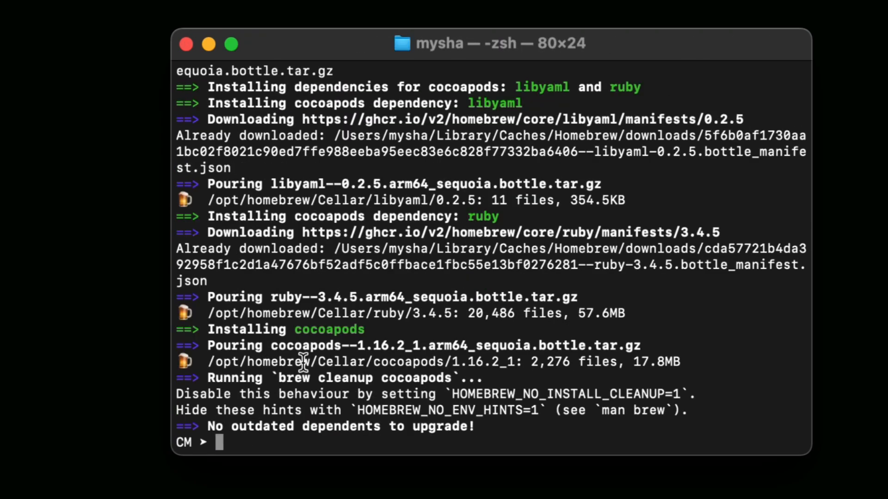
mouse_move(461, 269)
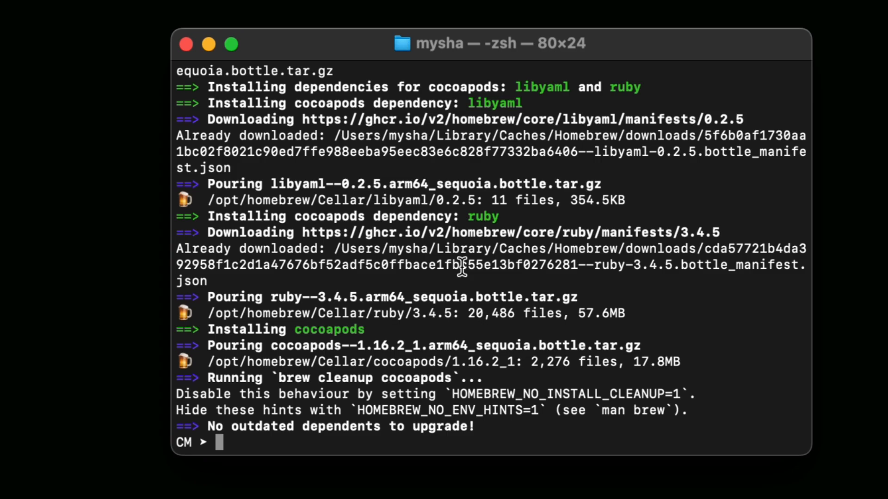
mouse_move(355, 341)
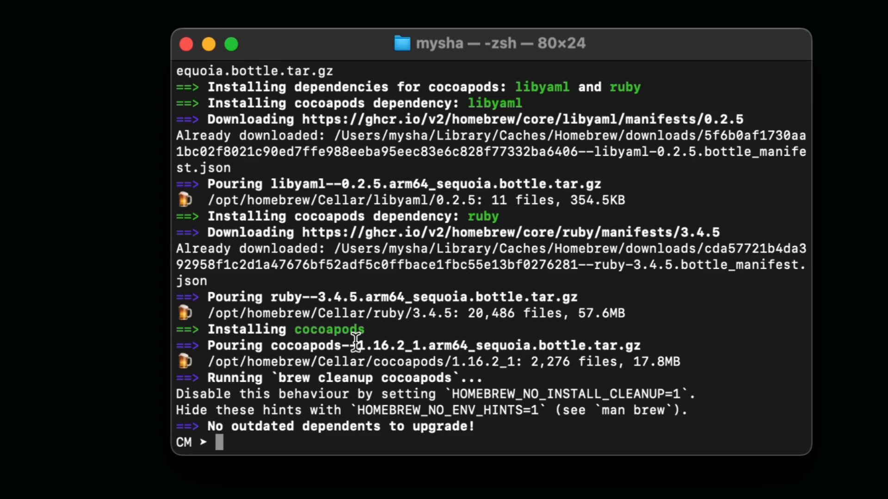
type("pod --v")
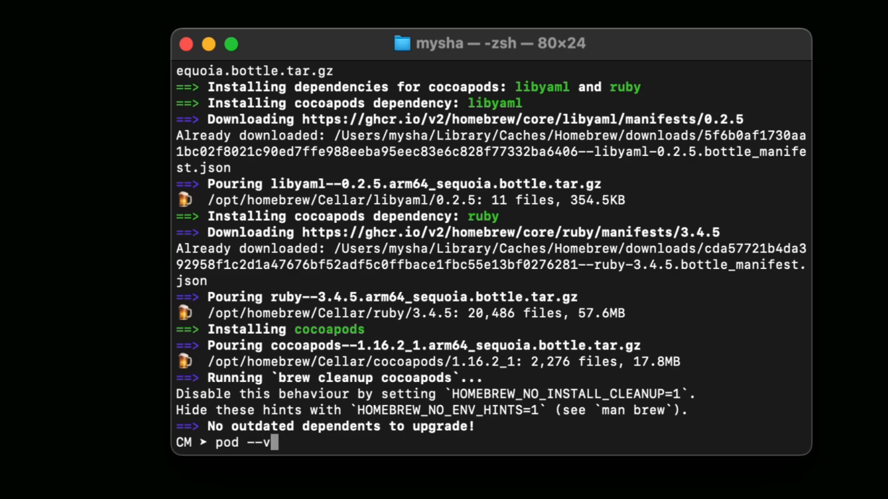
type("ersion")
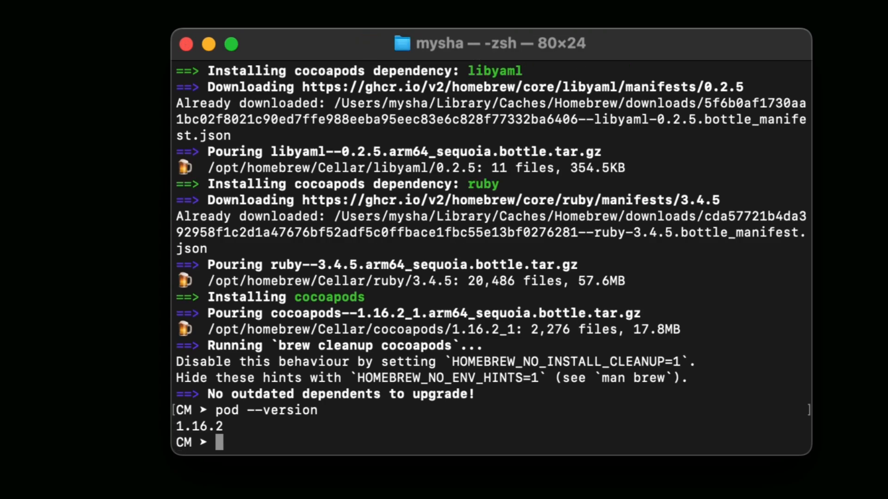
mouse_move(224, 426)
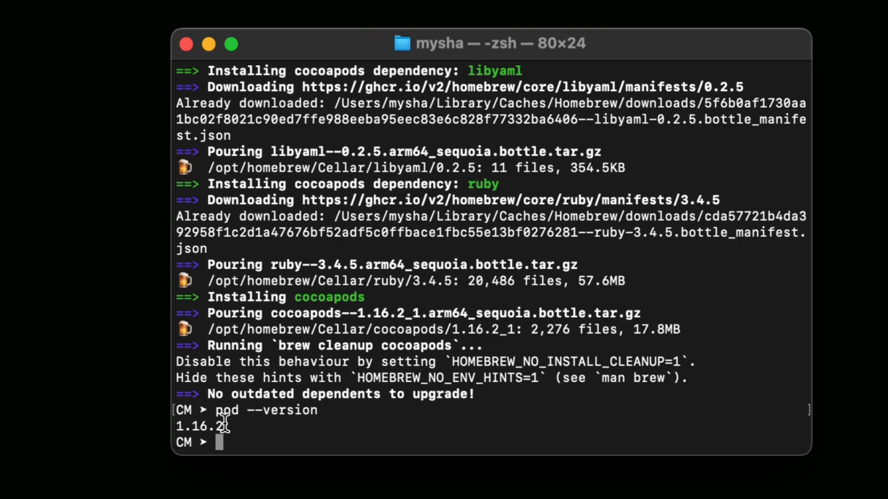
mouse_move(254, 429)
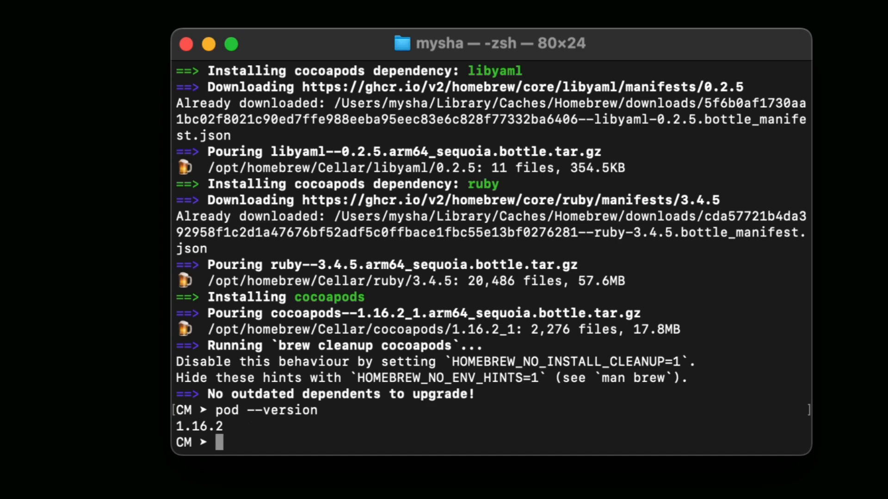
- Run 'pod setup' until it prints Setup completed
type("pod se")
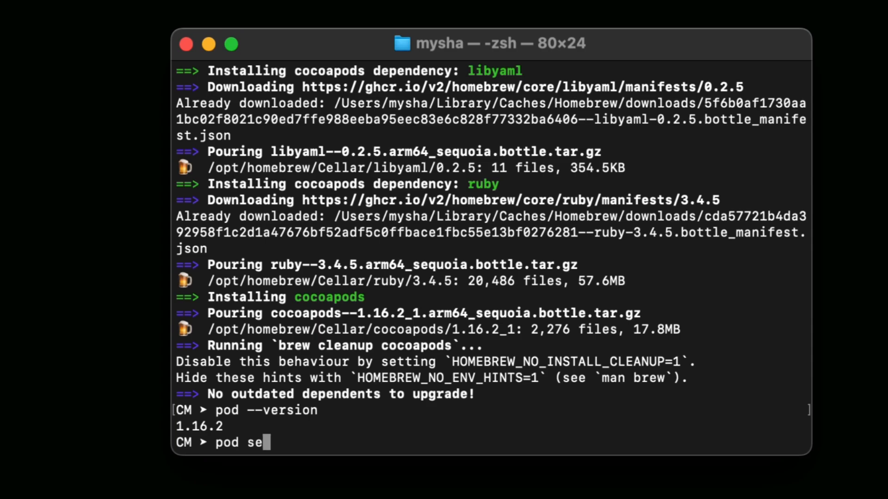
type("tup")
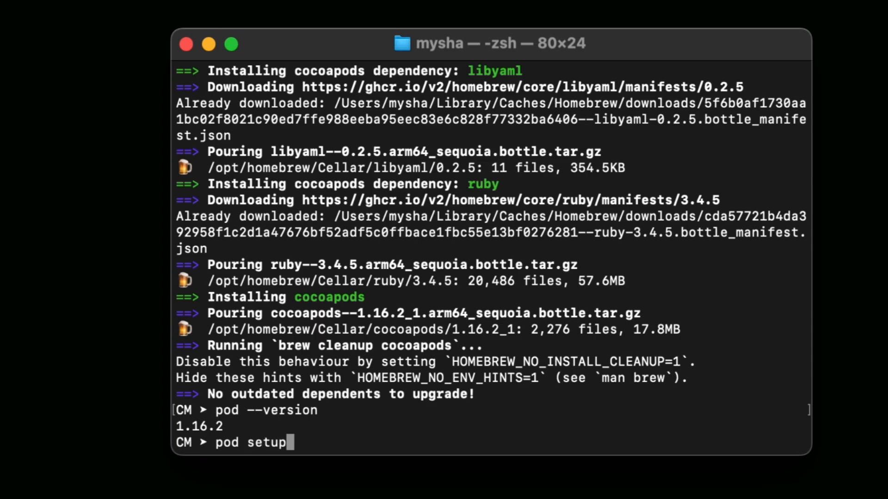
key("Return")
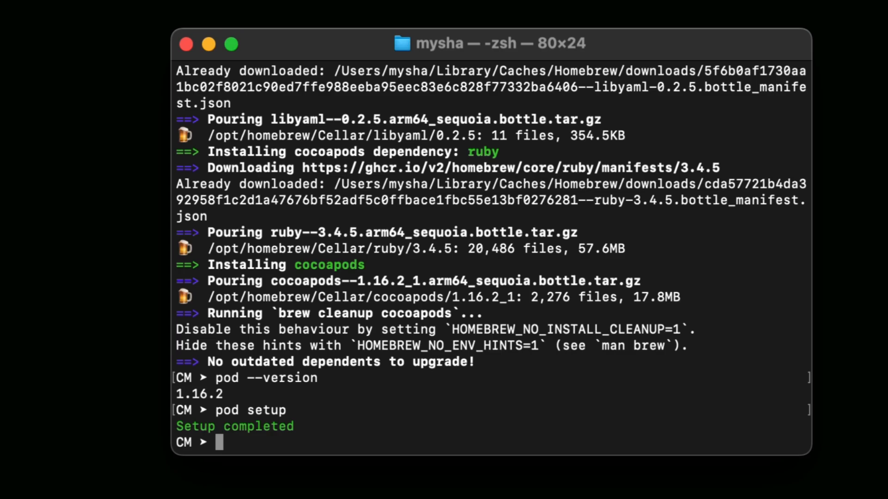
mouse_move(283, 424)
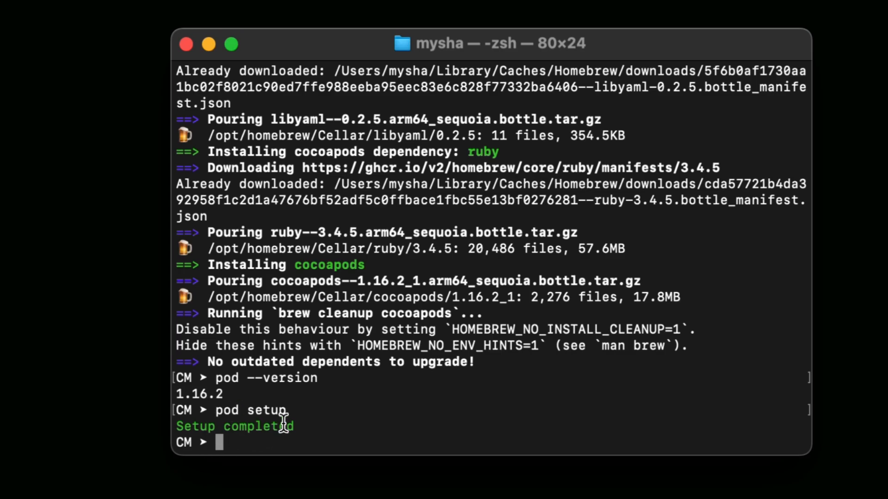
mouse_move(308, 426)
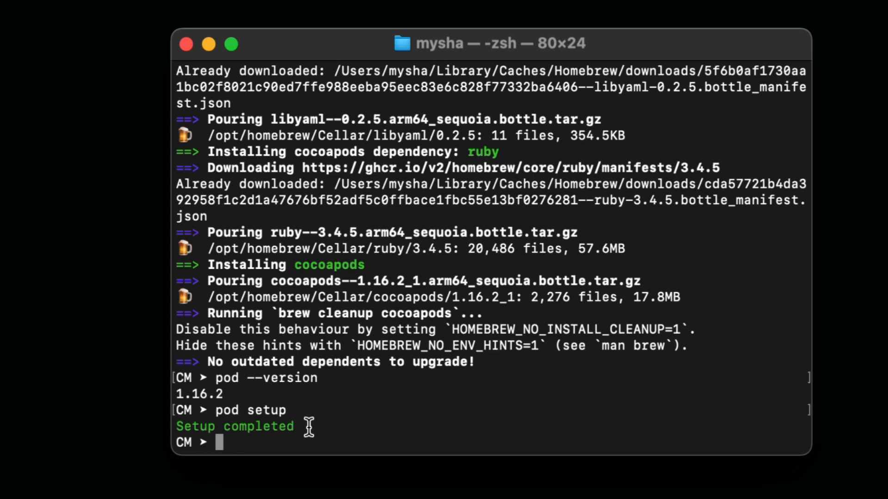
- Run 'flutter doctor' again, fixing a typo, to get No issues found
type("fl")
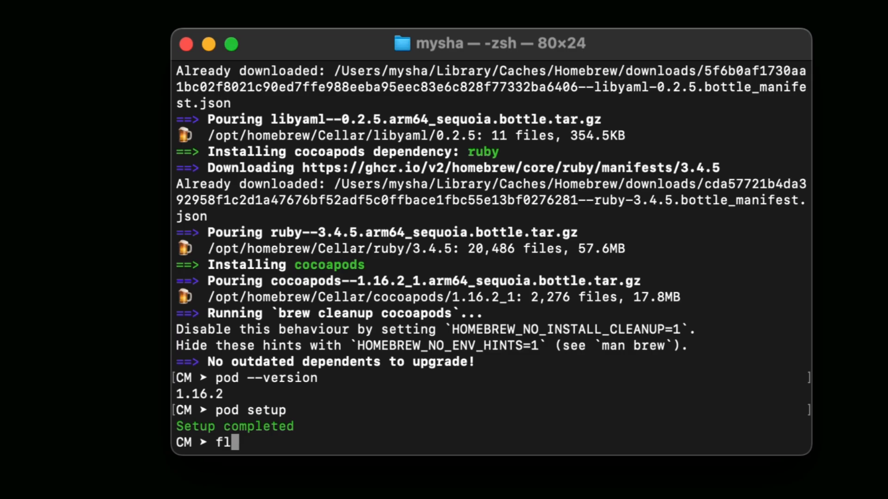
type("utter")
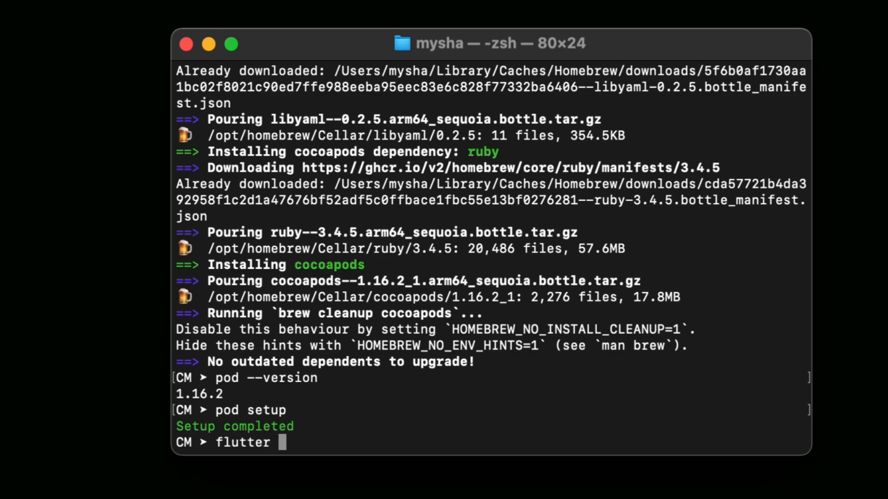
type("docyt")
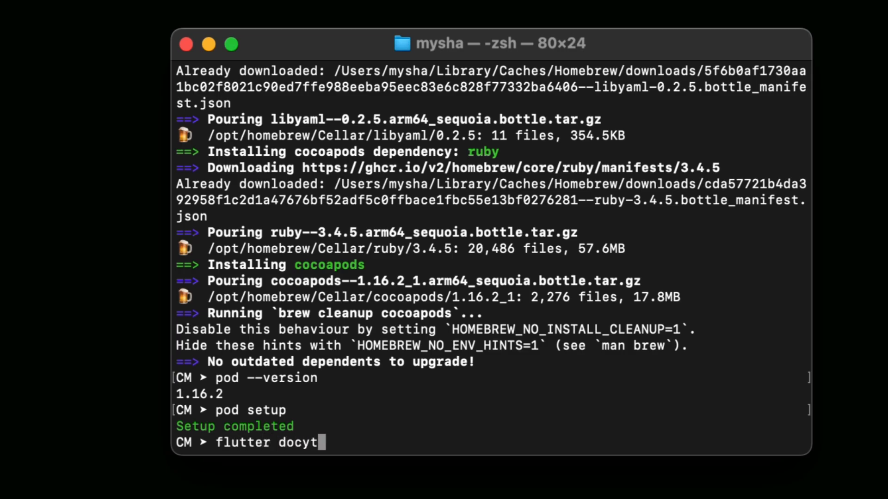
key("Backspace")
type("or")
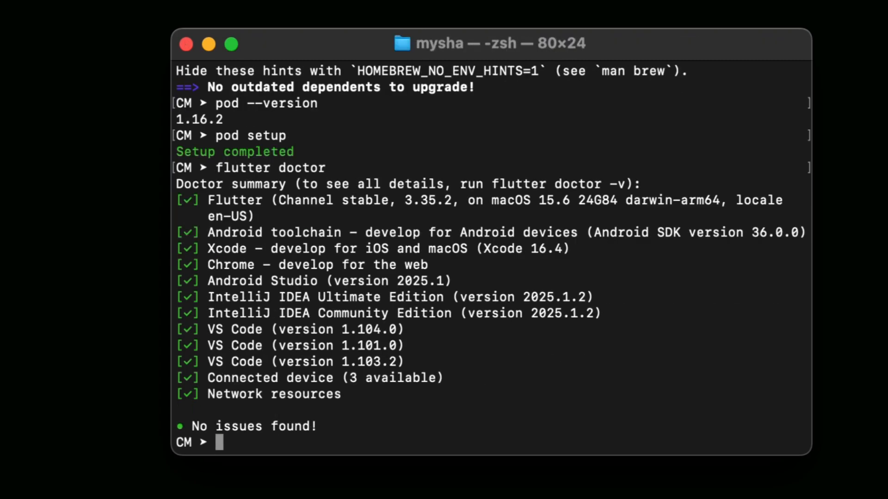
mouse_move(317, 432)
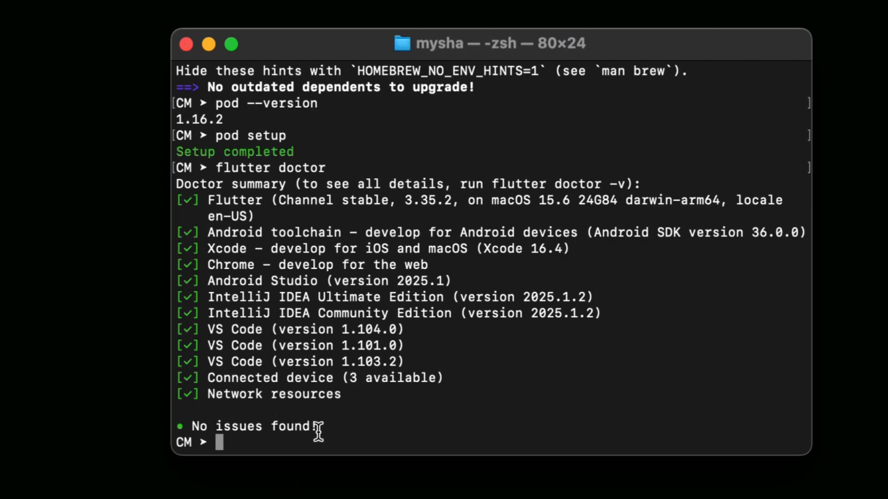